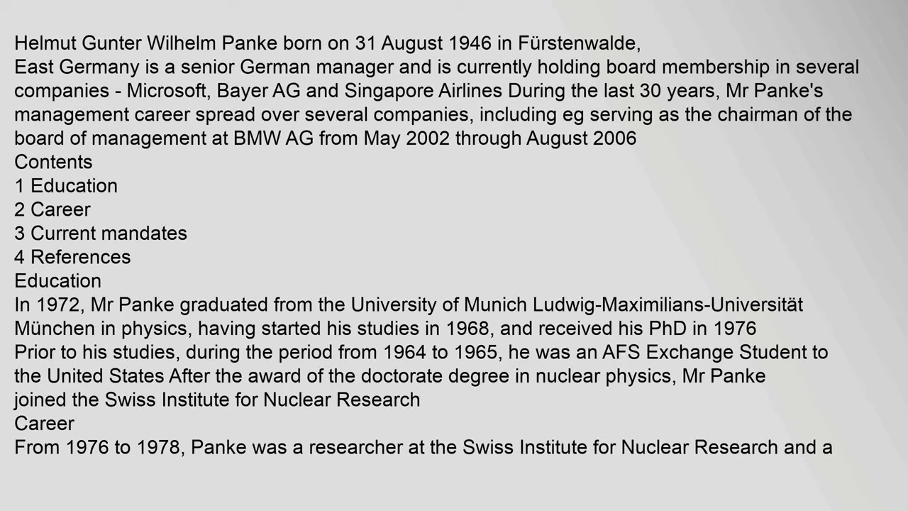
scroll("down", 3)
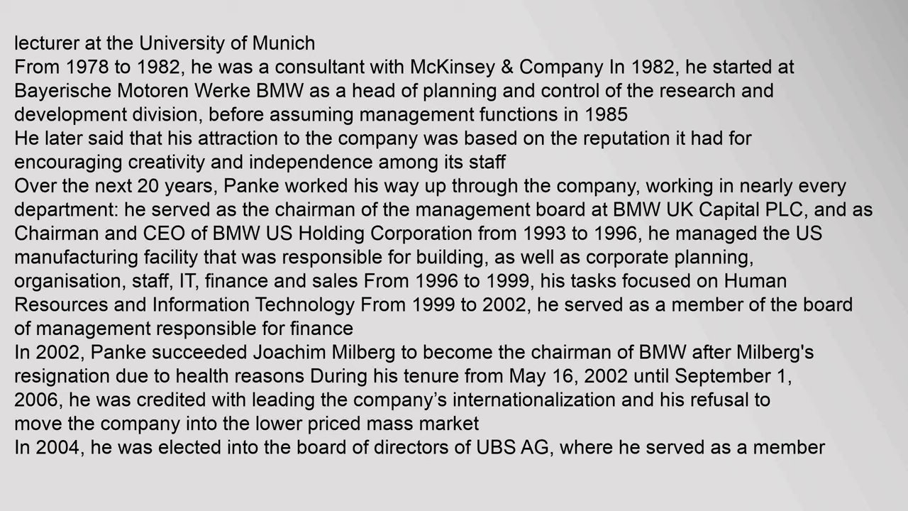
scroll("down", 3)
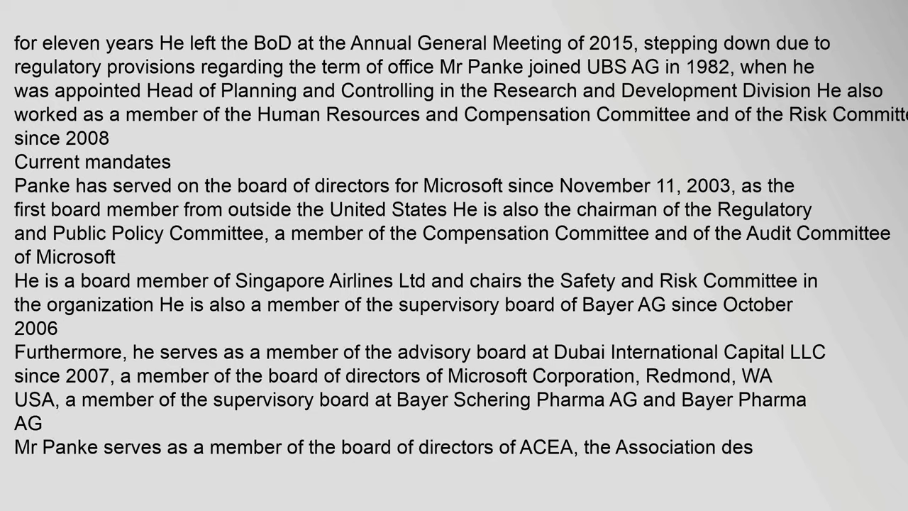
scroll("down", 3)
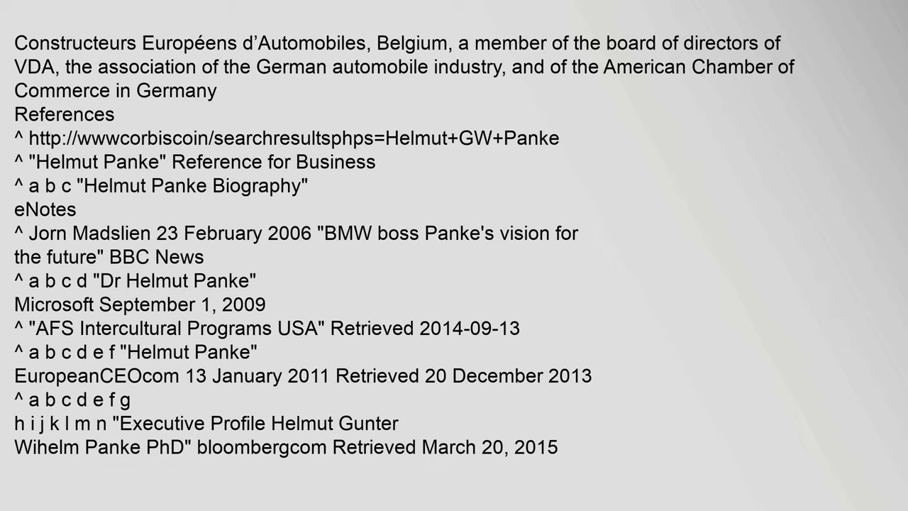
scroll("down", 3)
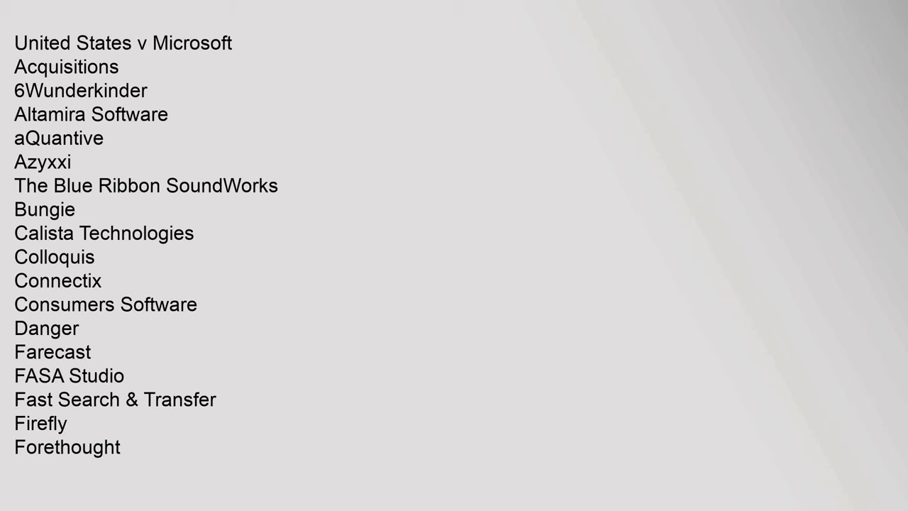
scroll("down", 3)
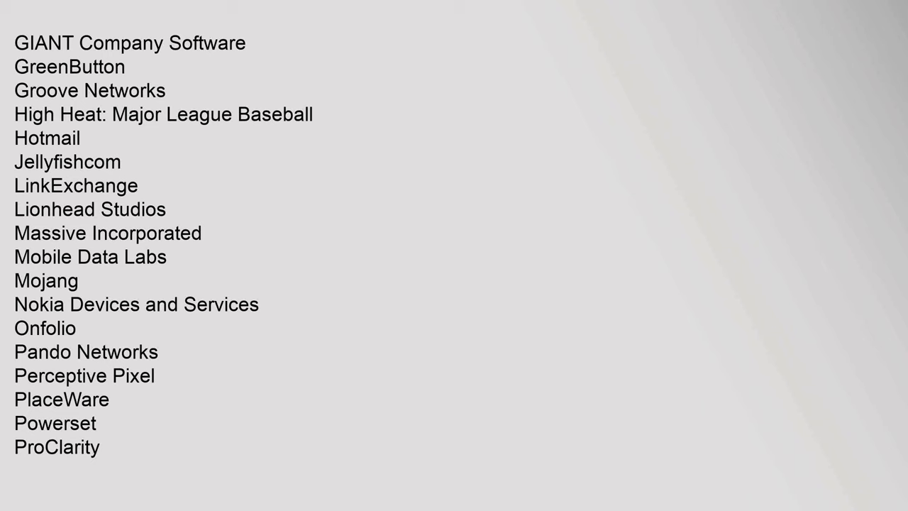
scroll("down", 3)
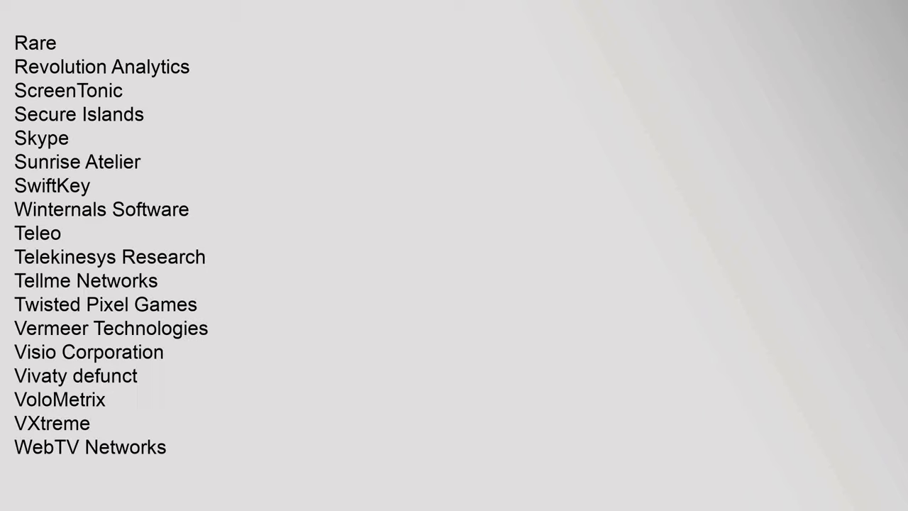